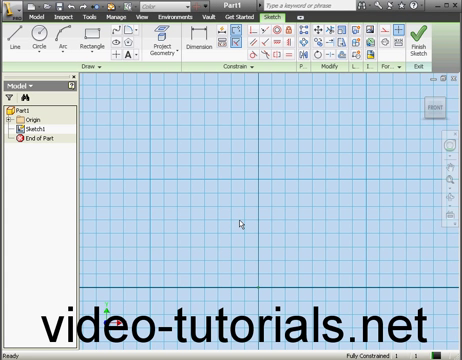
mouse_move(178, 138)
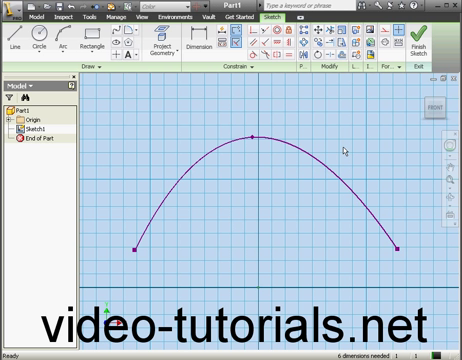
mouse_move(305, 160)
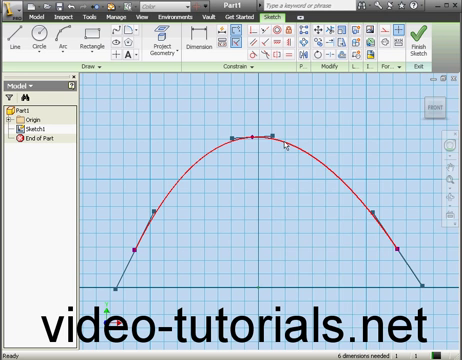
- Close the three-point spline into a loop from its right-click menu
right_click(290, 148)
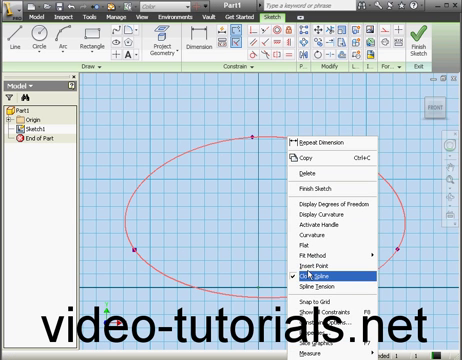
click(311, 272)
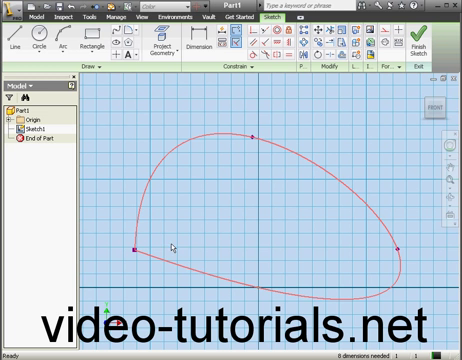
mouse_move(173, 240)
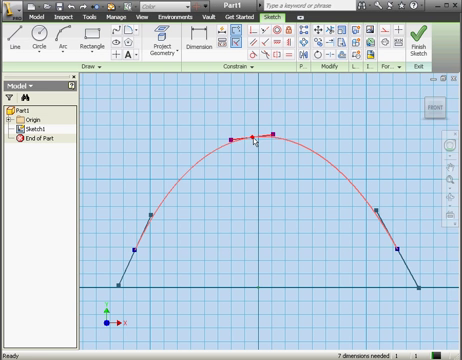
mouse_move(348, 289)
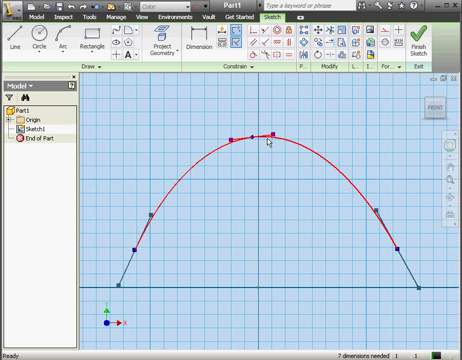
right_click(272, 137)
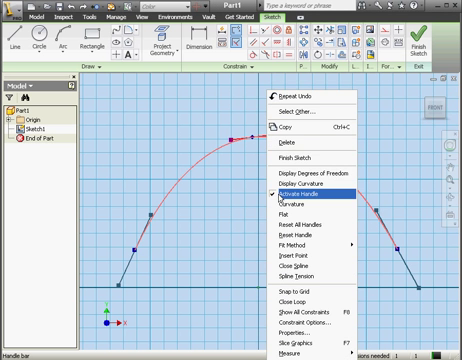
click(302, 194)
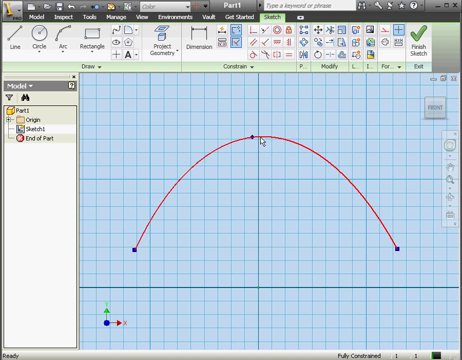
right_click(255, 137)
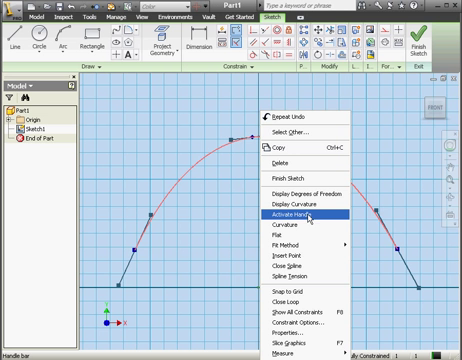
click(296, 215)
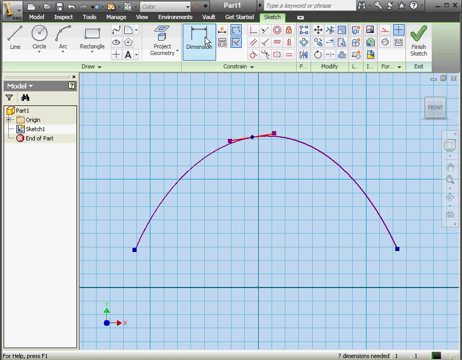
- Dimension the top-point spline handle's length at 1.000
click(203, 48)
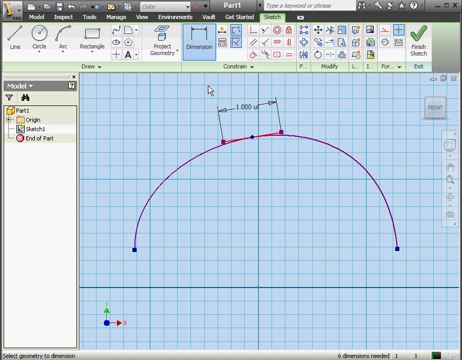
mouse_move(268, 160)
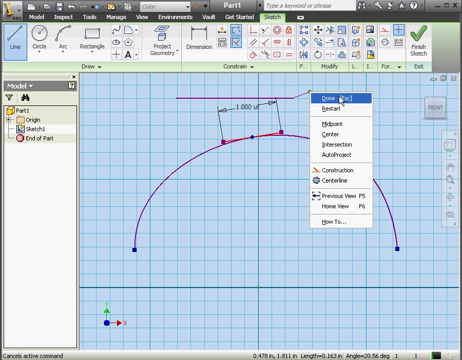
- Draw a horizontal reference line above the arc and dimension the handle's angle to it at 15.00
click(331, 92)
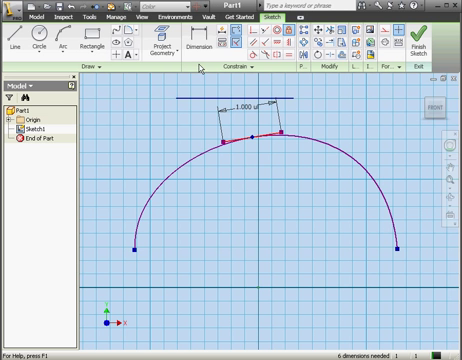
click(189, 46)
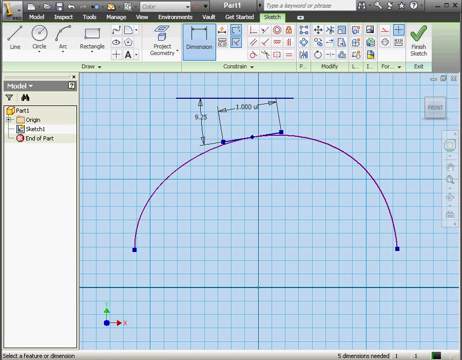
double_click(238, 112)
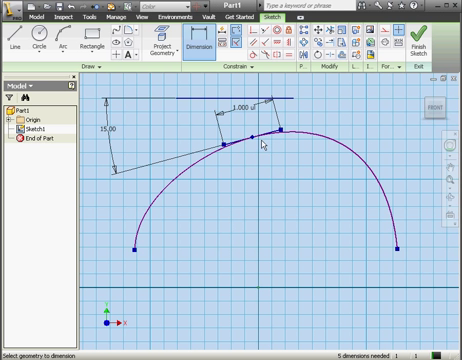
right_click(262, 143)
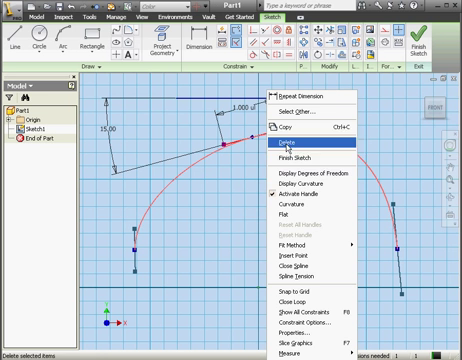
mouse_move(290, 207)
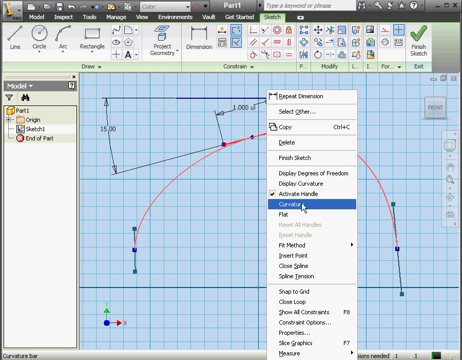
mouse_move(283, 214)
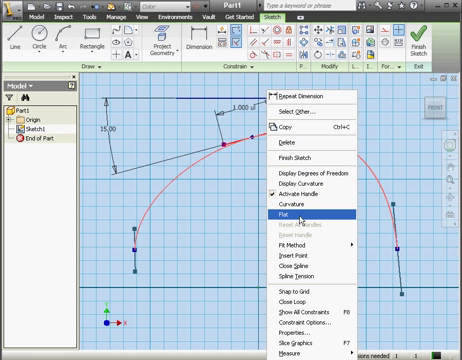
mouse_move(290, 206)
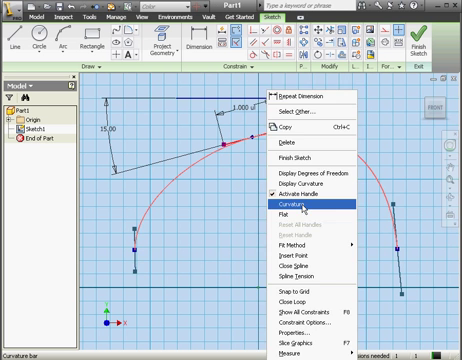
- Switch the top spline handle from Curvature to Flat, removing its curvature dimension
click(287, 198)
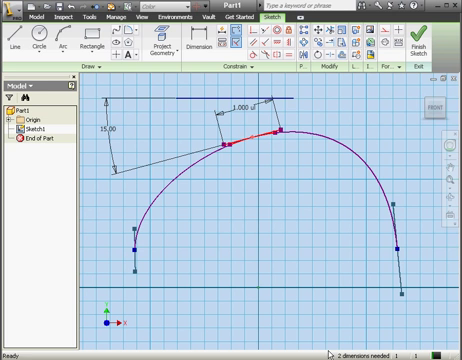
mouse_move(278, 157)
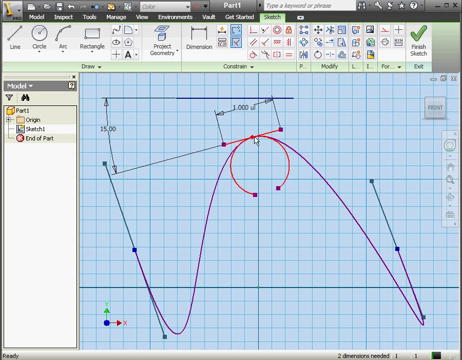
mouse_move(260, 153)
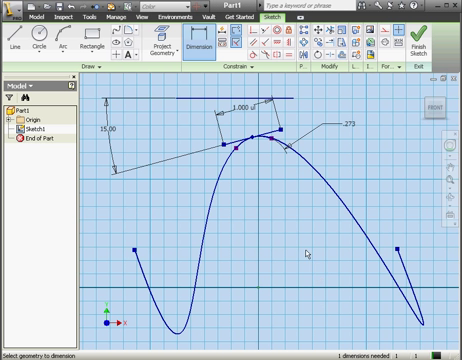
mouse_move(310, 228)
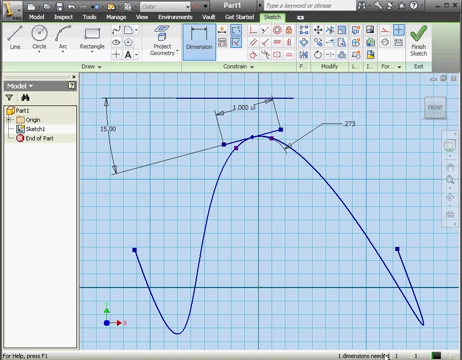
mouse_move(290, 223)
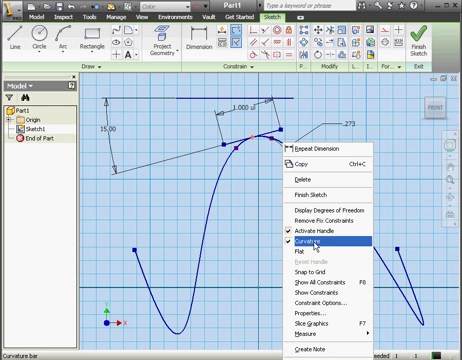
mouse_move(303, 254)
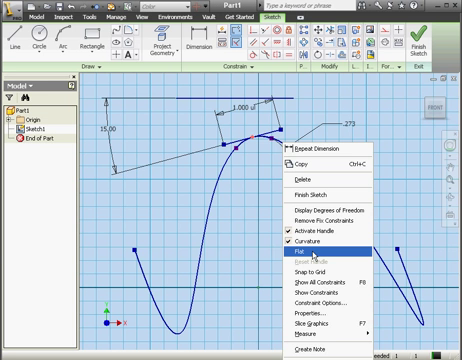
click(302, 245)
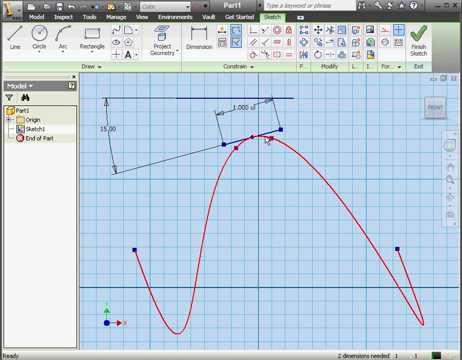
right_click(263, 148)
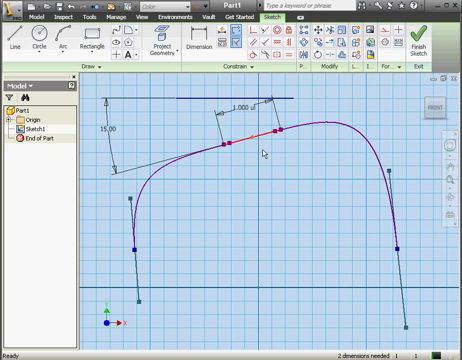
- Activate handles at both spline end points, reshaping it into a dome
click(191, 44)
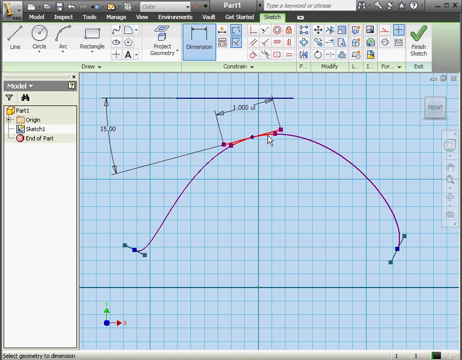
- Add a .840 curvature dimension at the top handle, fully constraining the sketch
click(308, 128)
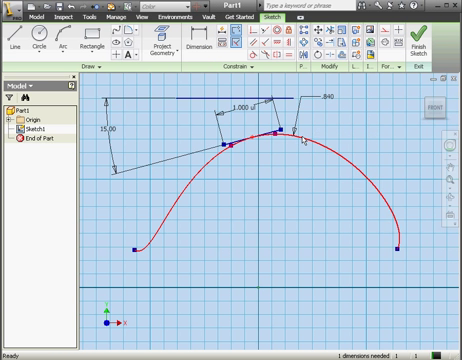
right_click(294, 135)
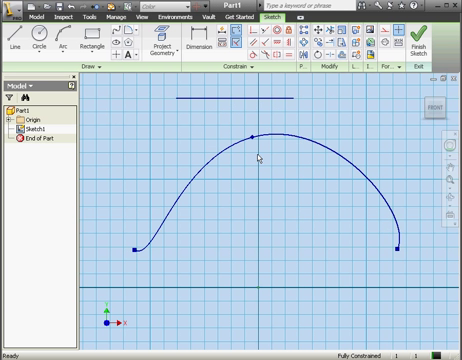
mouse_move(283, 141)
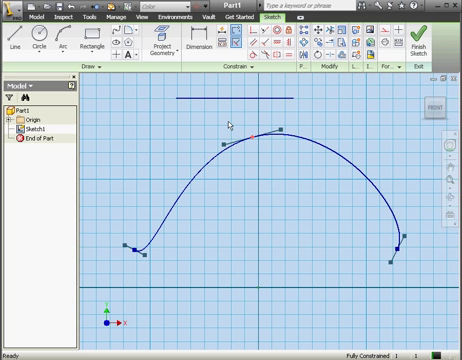
mouse_move(272, 108)
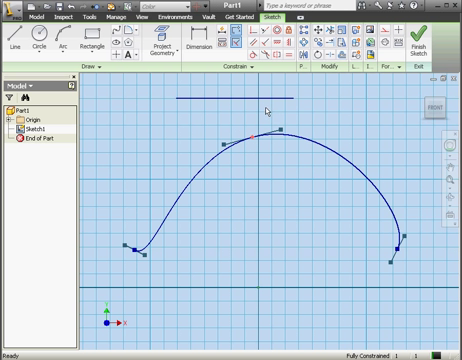
mouse_move(270, 130)
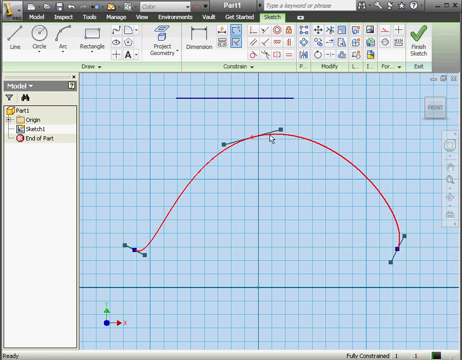
- Re-dimension the top handle with 1.008 length, 15.00 angle and .840 curvature
right_click(272, 138)
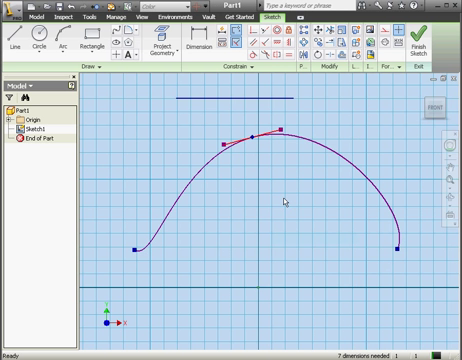
click(196, 44)
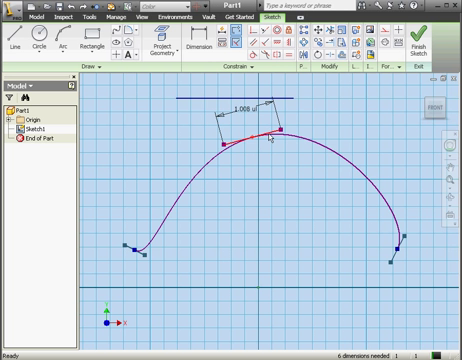
right_click(272, 145)
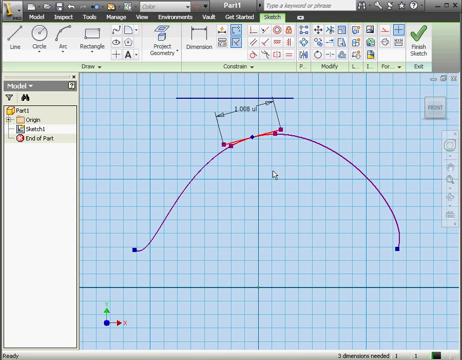
click(197, 45)
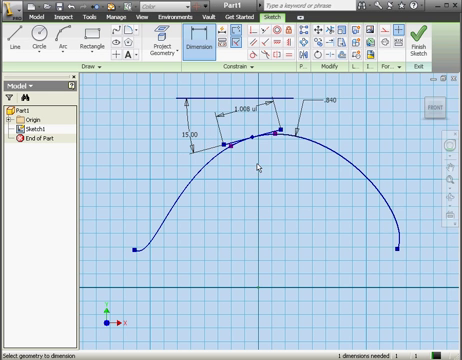
mouse_move(240, 128)
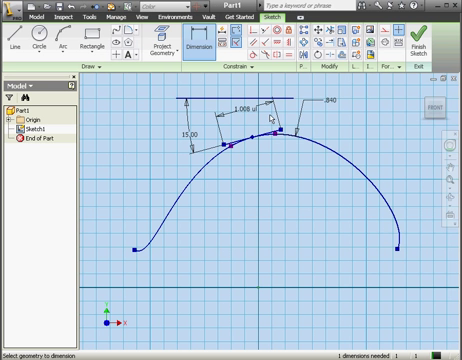
mouse_move(292, 117)
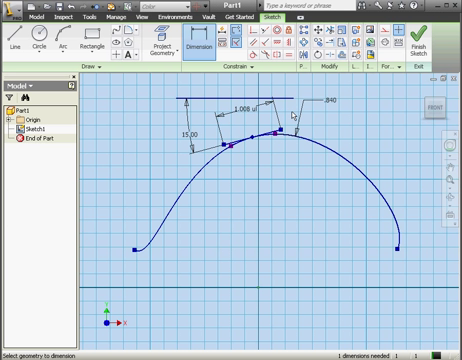
mouse_move(292, 110)
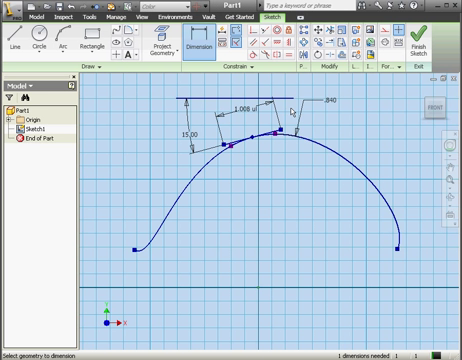
mouse_move(292, 112)
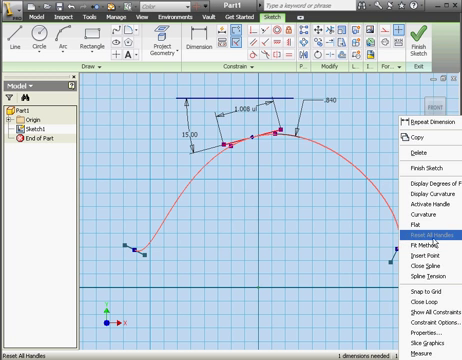
- Activate the right end handle, dimension it 0.503 length and .283 curvature, and show degrees of freedom
click(424, 207)
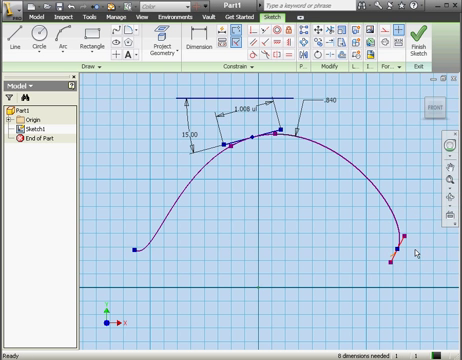
click(184, 47)
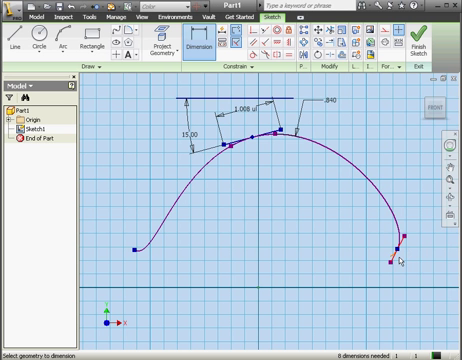
click(407, 258)
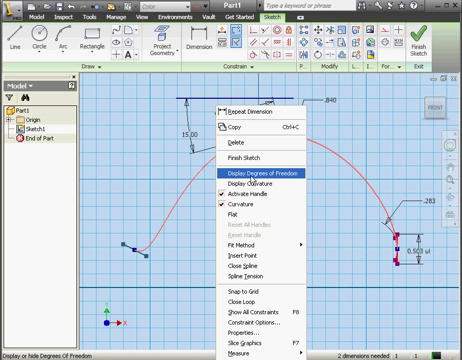
click(241, 174)
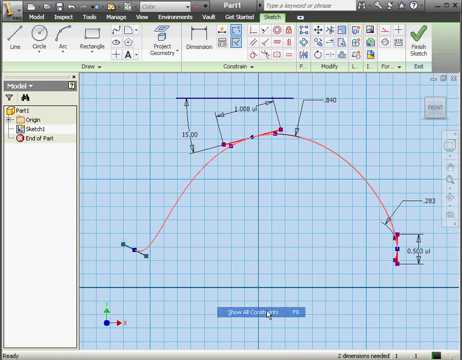